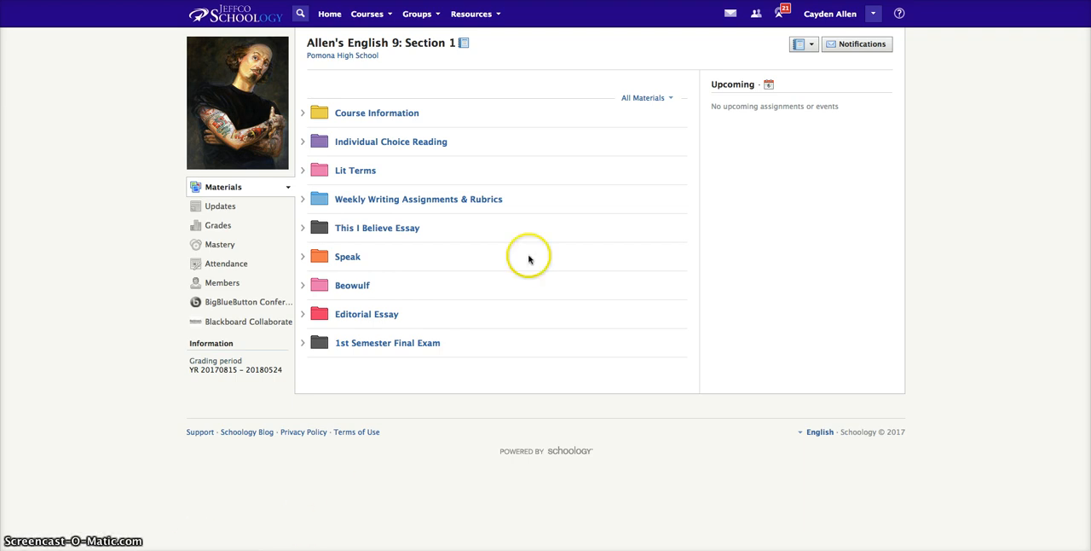
mouse_move(467, 333)
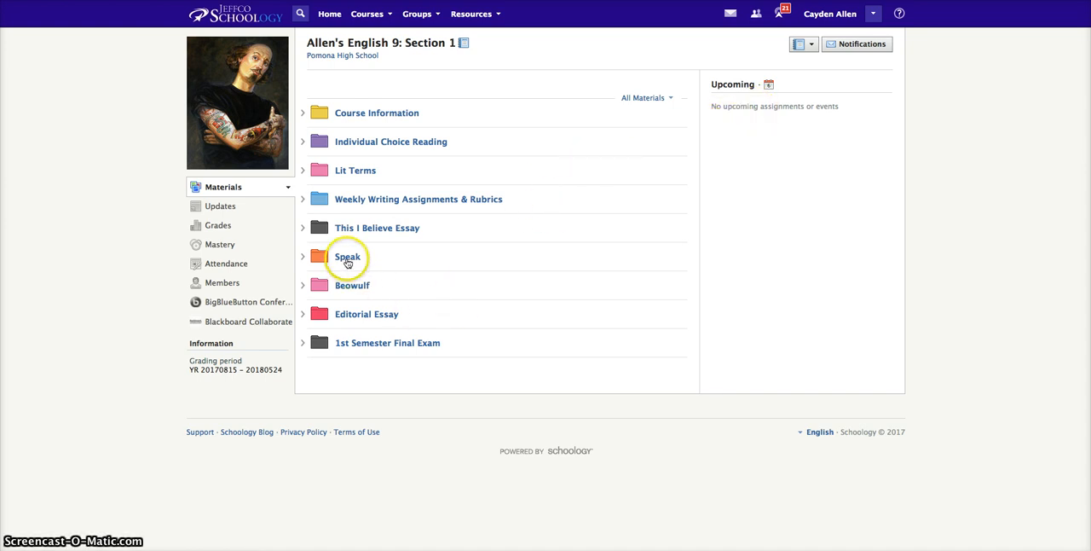
Step: Navigate Speak > Literature Analysis Speak to the Lit Analysis Essay FD assignment and start a submission
left_click(348, 256)
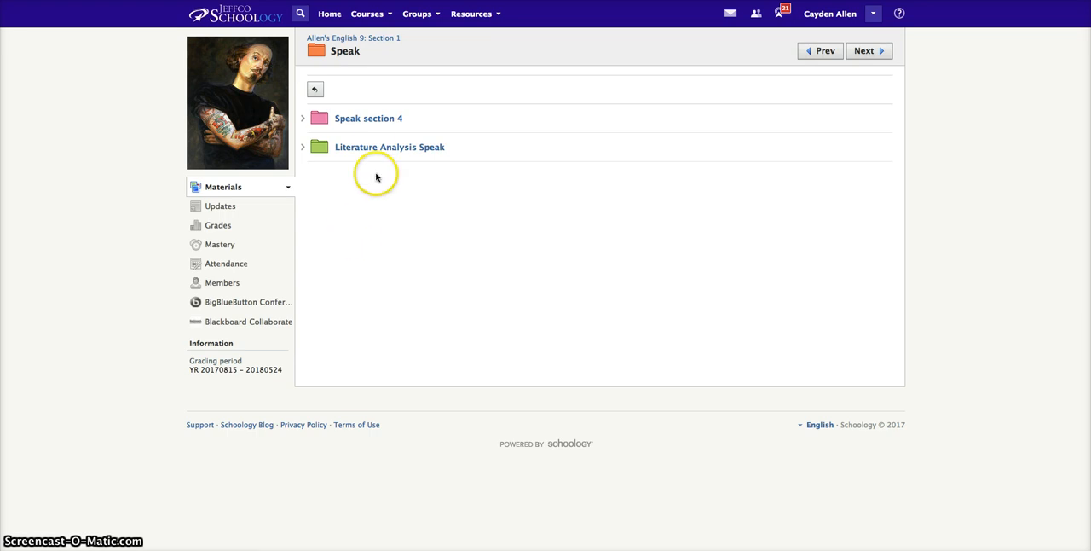
left_click(388, 147)
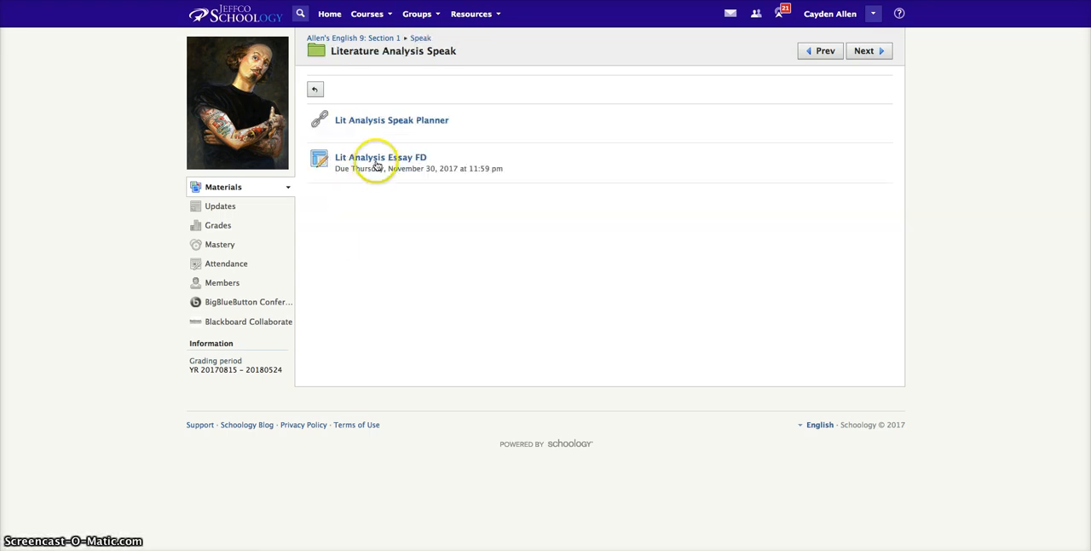
left_click(380, 157)
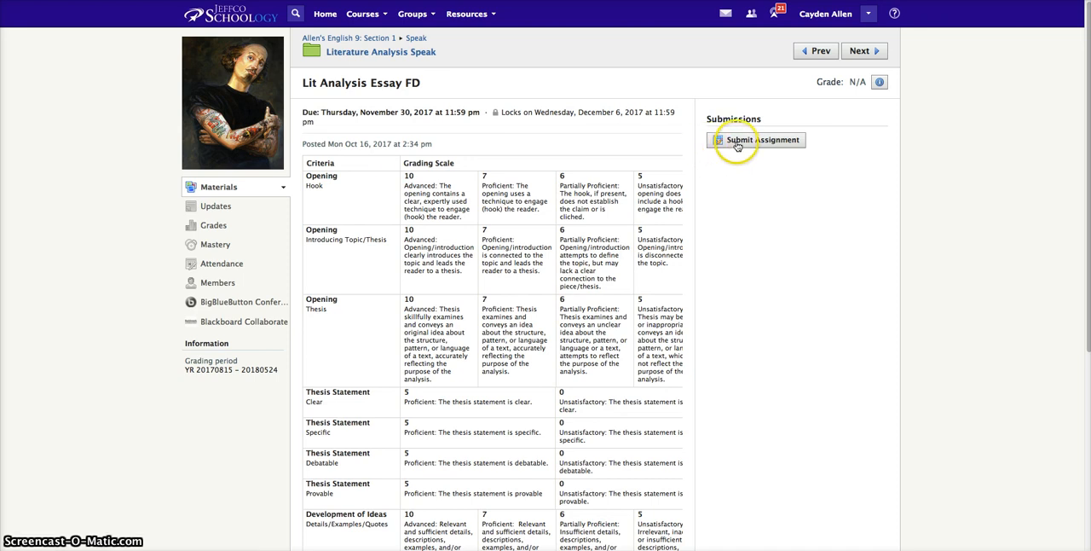
left_click(757, 139)
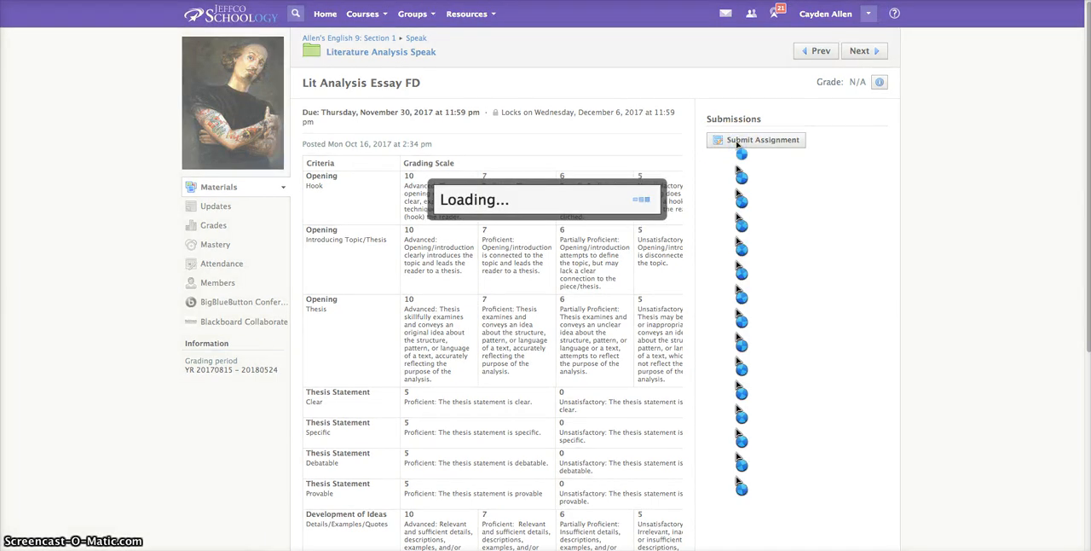
Step: In the submission window choose Resources > Apps and approve the Google Drive Resource App
left_click(755, 140)
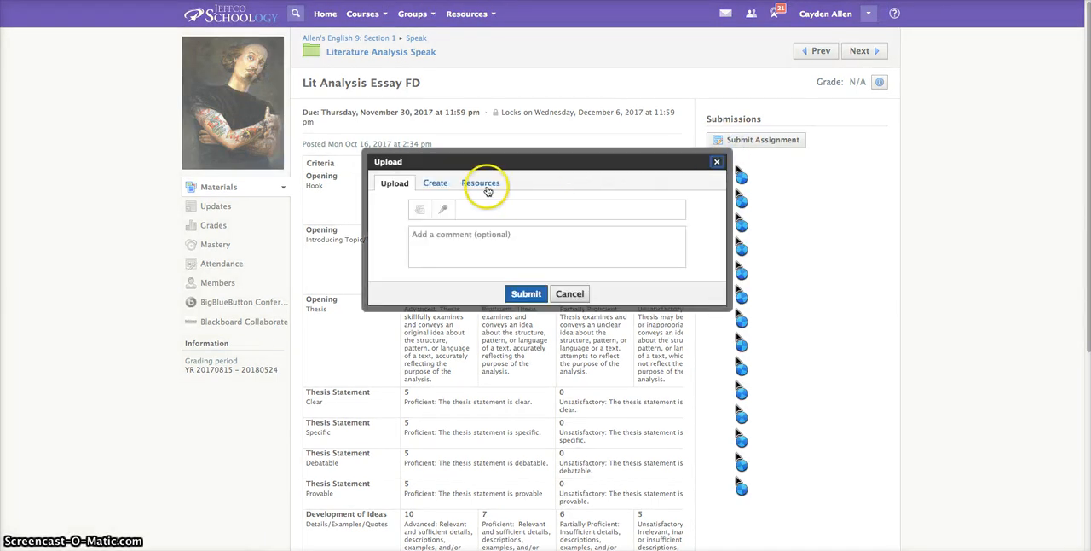
left_click(481, 182)
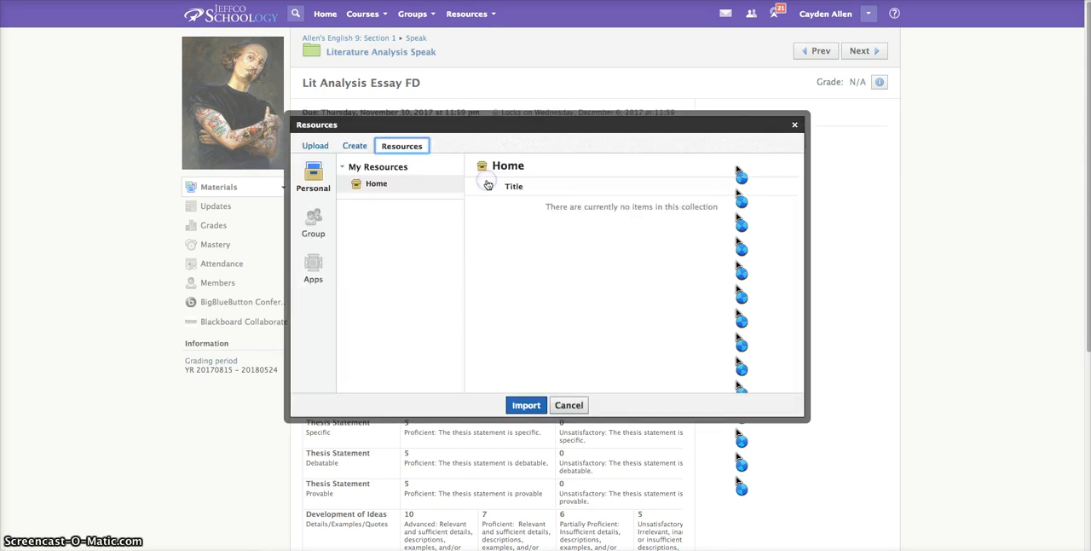
mouse_move(314, 269)
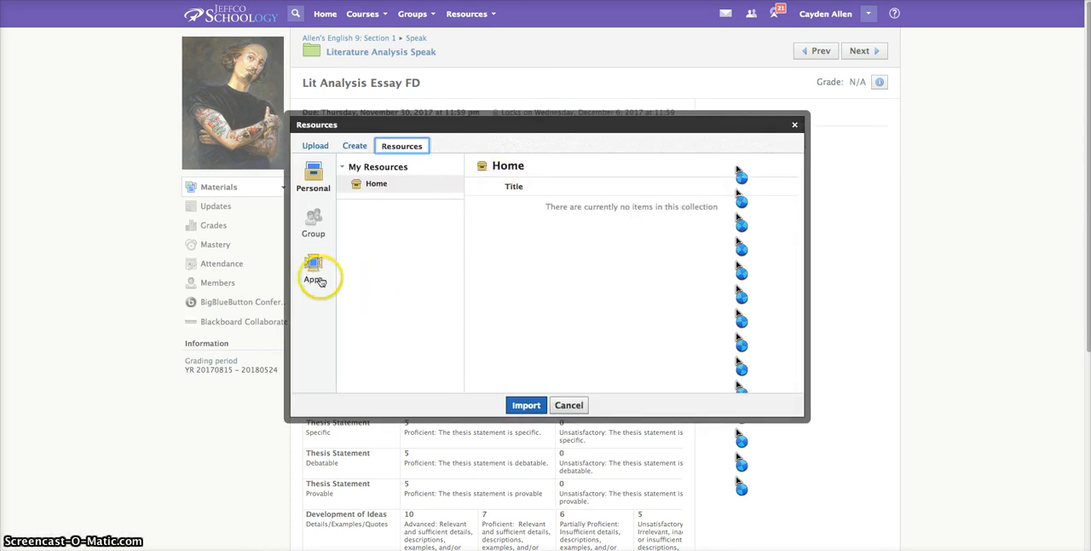
left_click(314, 269)
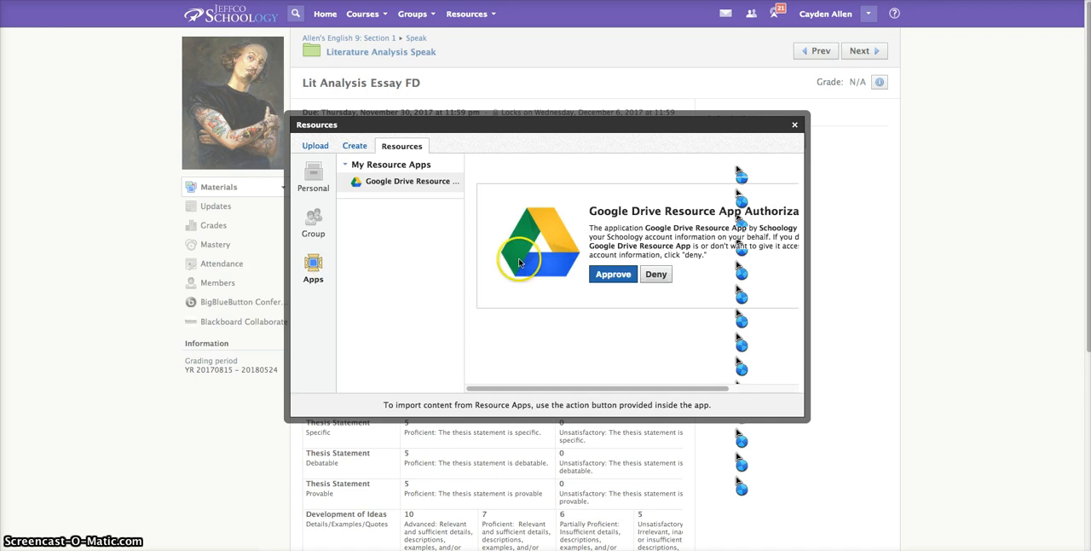
left_click(612, 273)
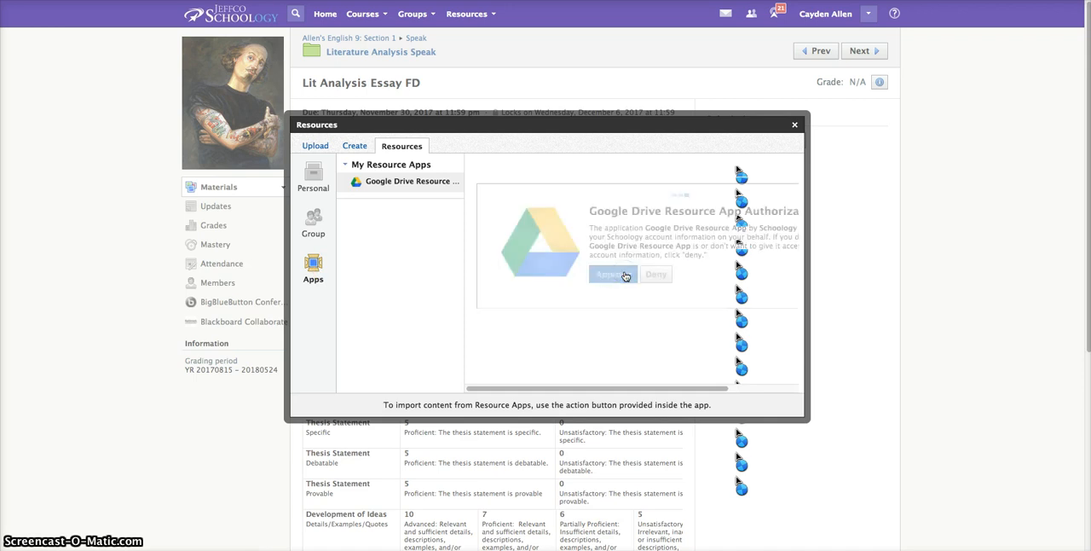
left_click(612, 273)
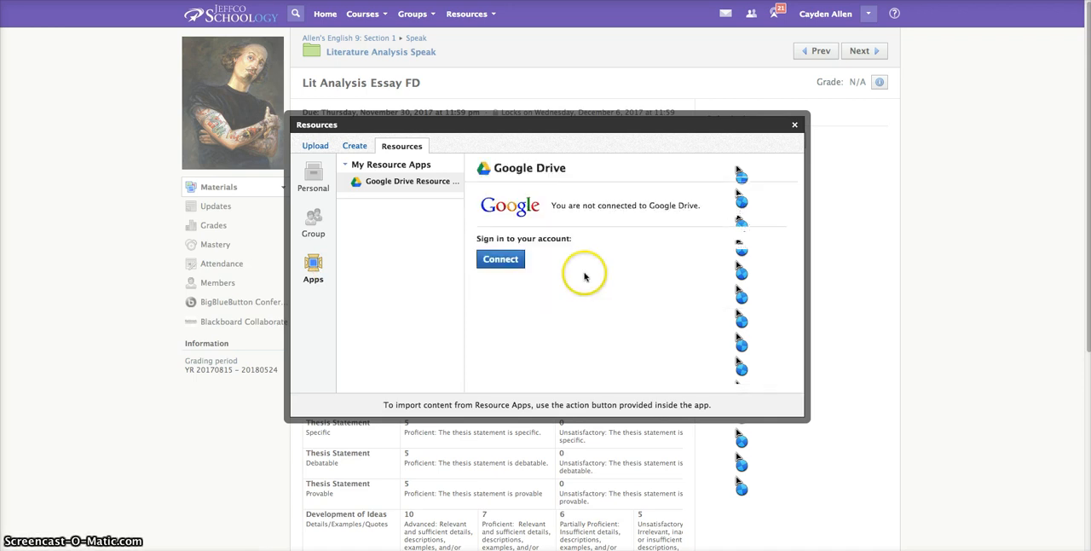
Step: Connect the school Google account and allow Schoology to view Google Drive files
left_click(501, 259)
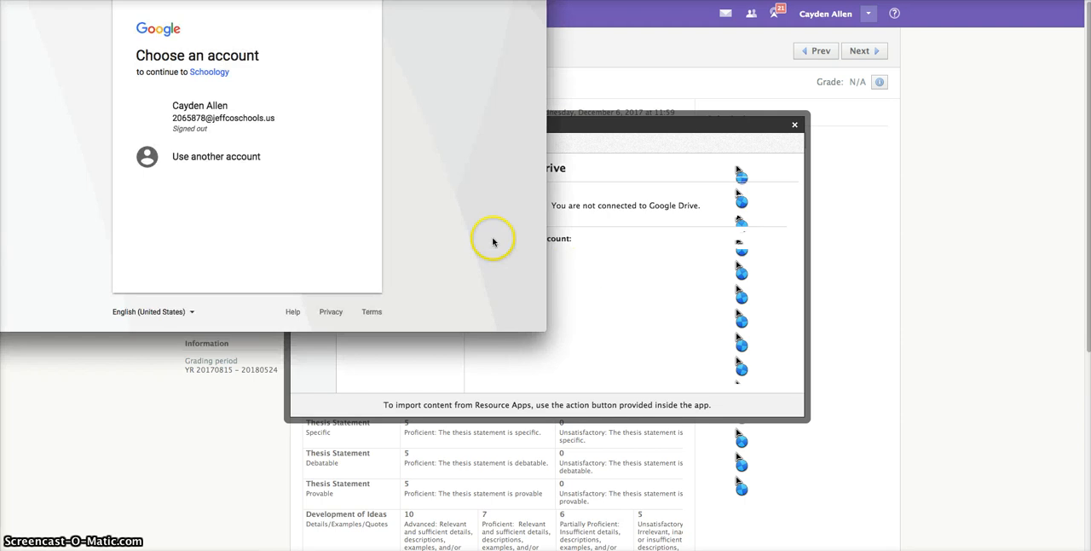
left_click(200, 118)
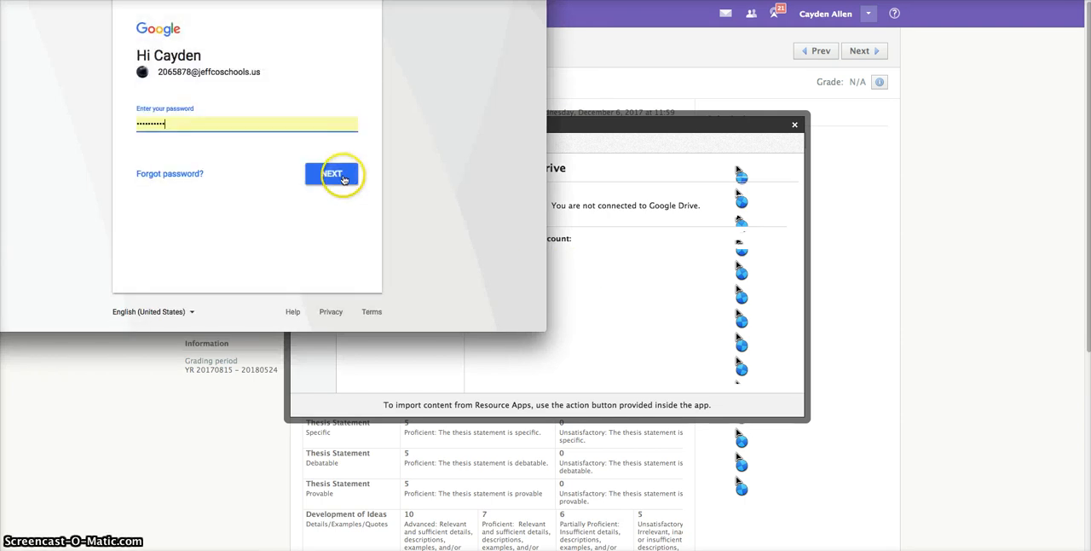
left_click(331, 174)
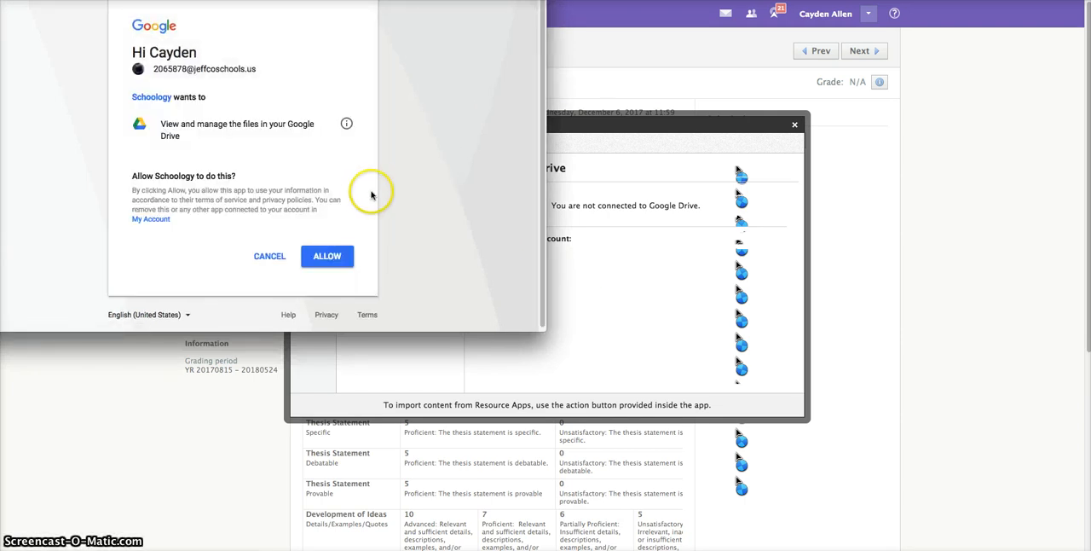
left_click(270, 256)
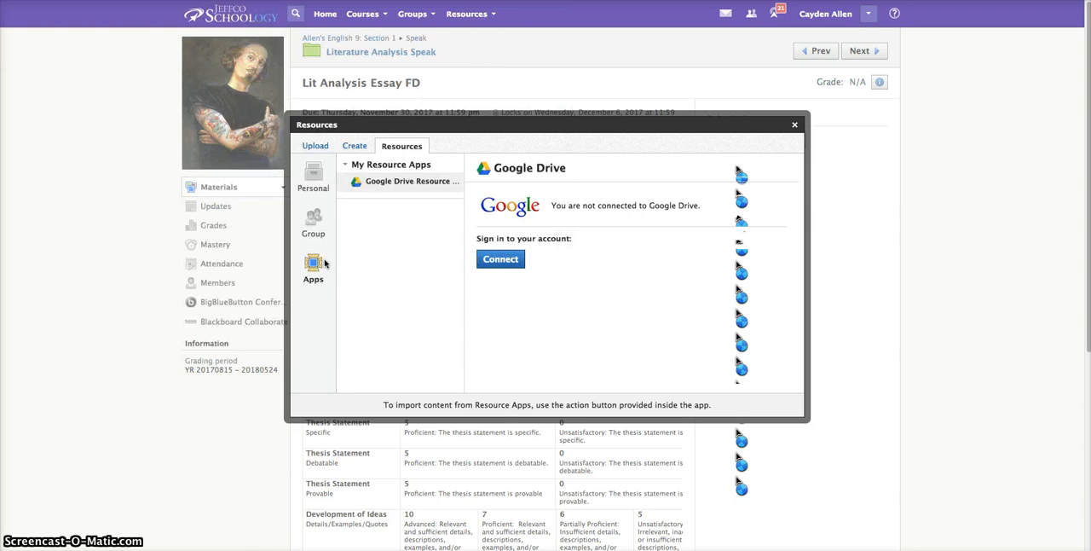
left_click(501, 259)
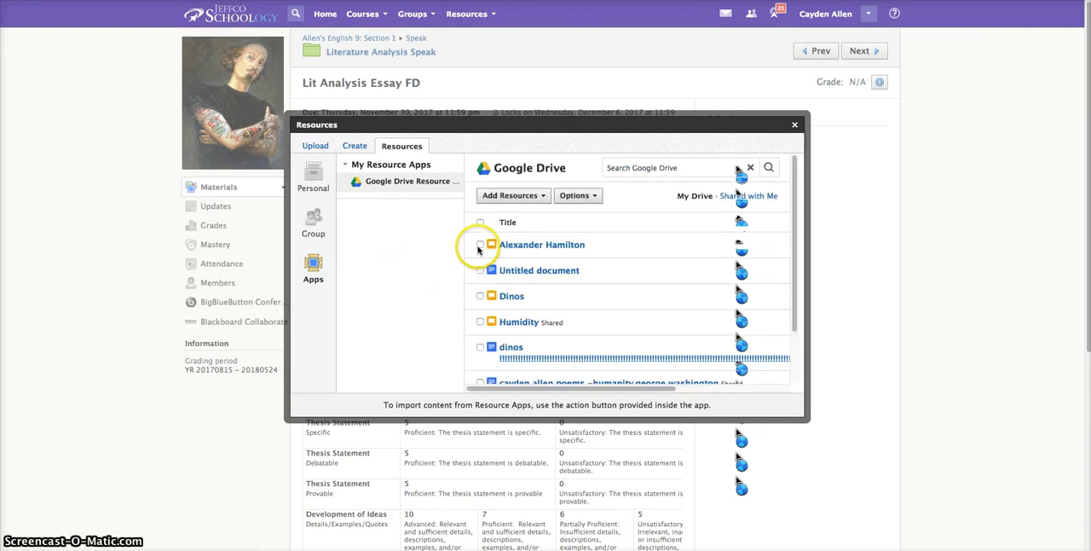
Step: Tick the first Google Drive file, Alexander Hamilton, so Import becomes available
left_click(481, 246)
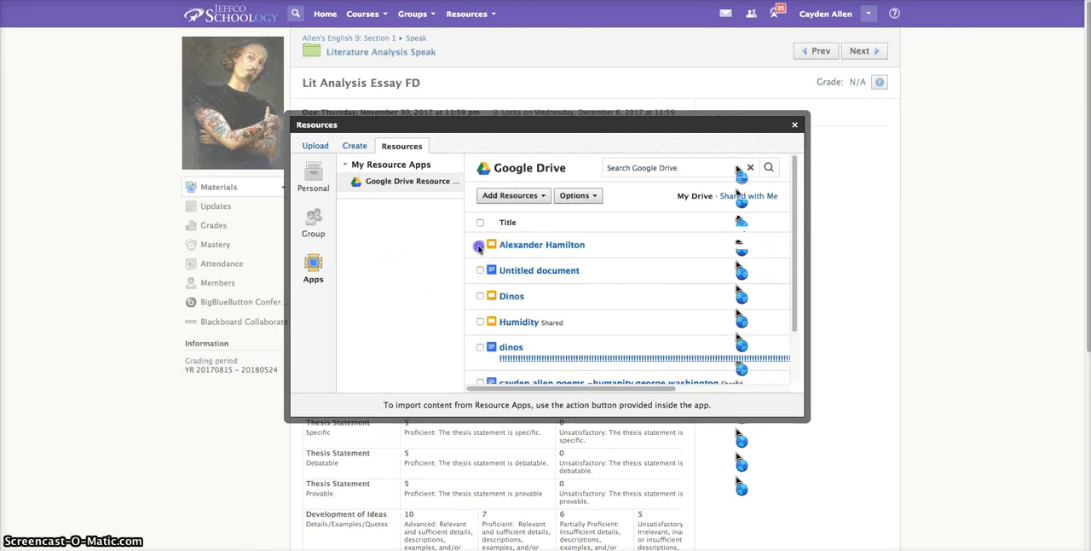
left_click(481, 246)
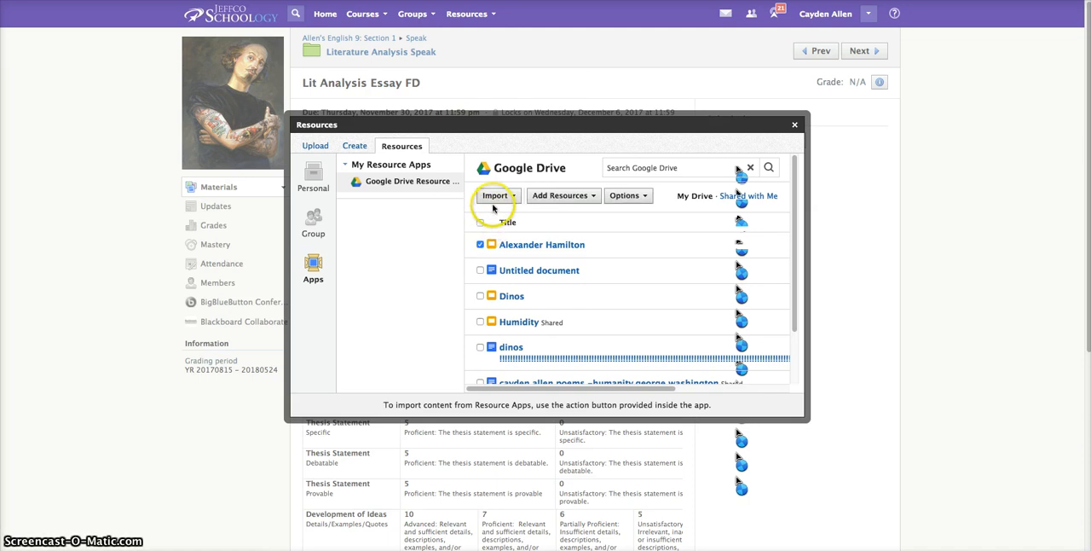
left_click(498, 195)
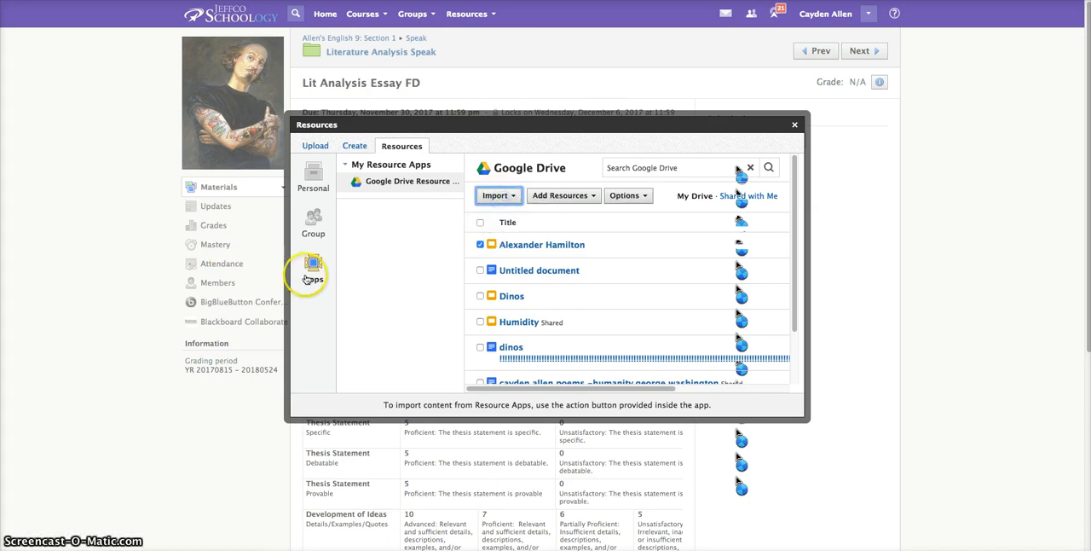
mouse_move(817, 120)
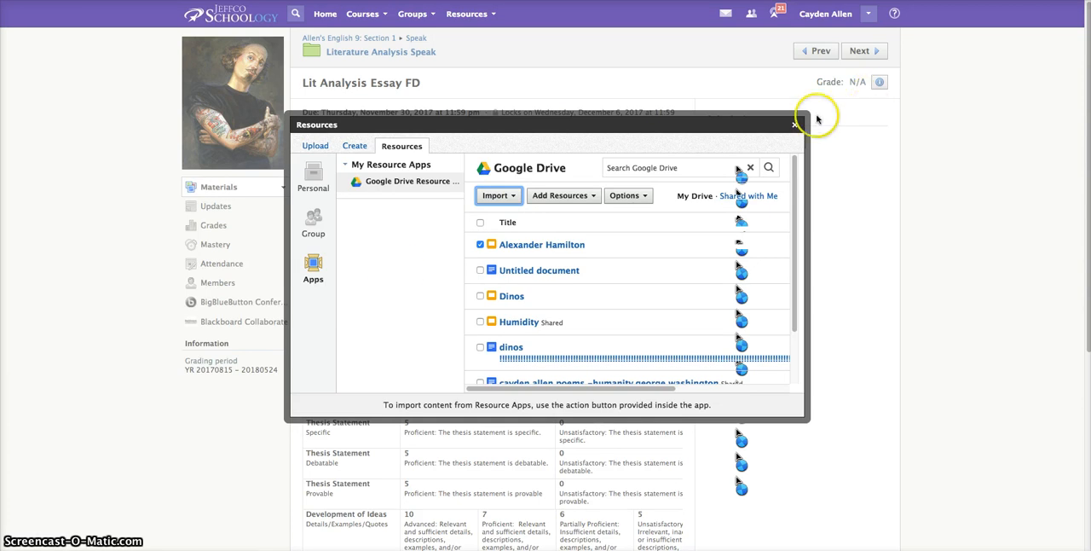
Step: Close and reopen the submission window, then tick the Alexander Hamilton Drive file again
left_click(795, 122)
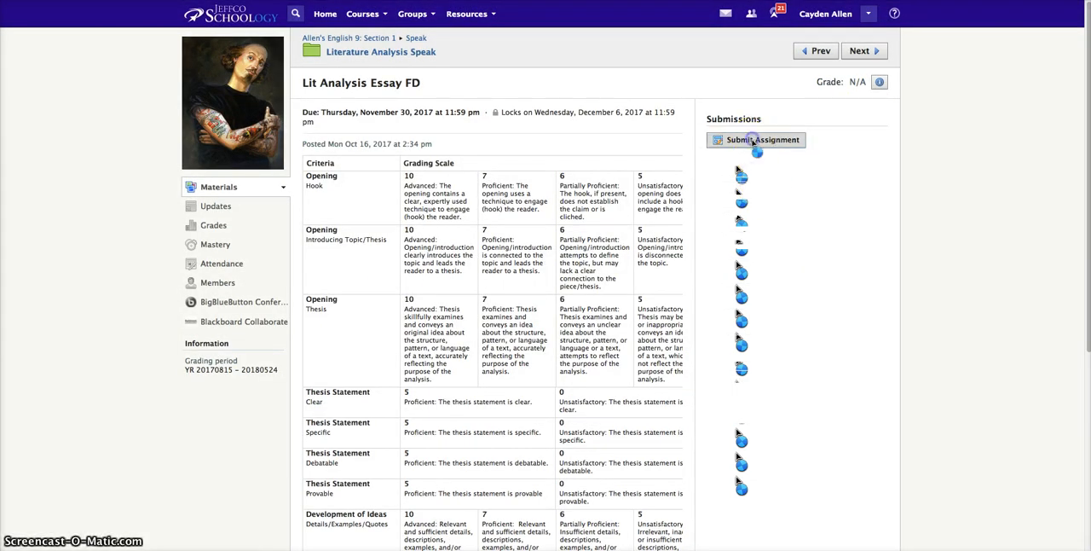
left_click(755, 140)
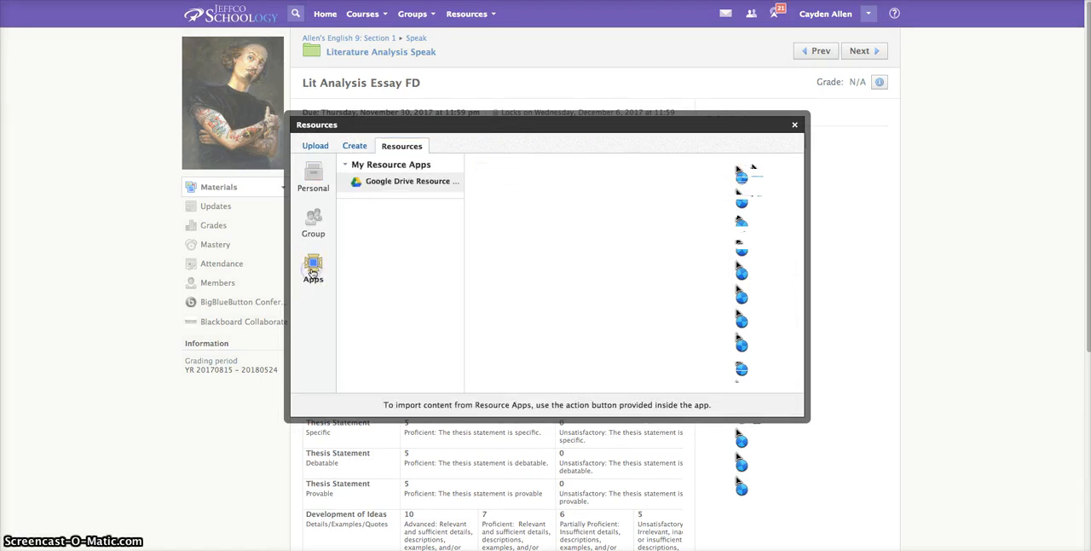
left_click(412, 180)
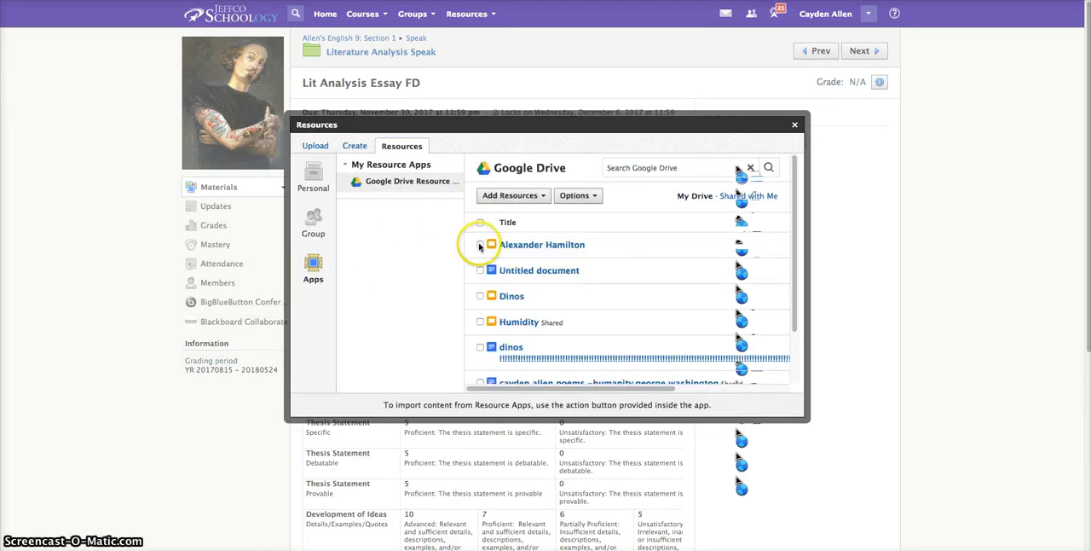
left_click(480, 246)
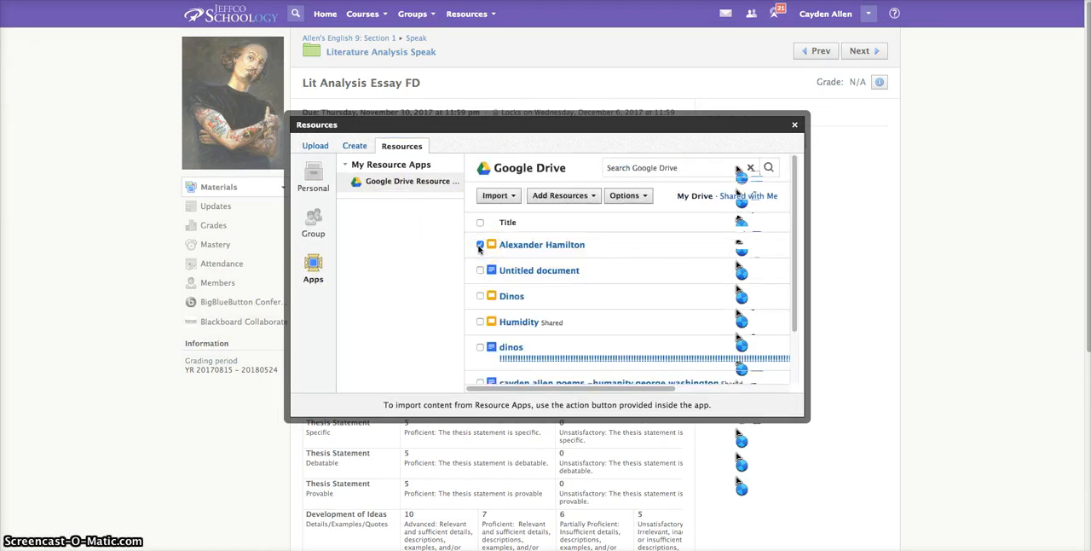